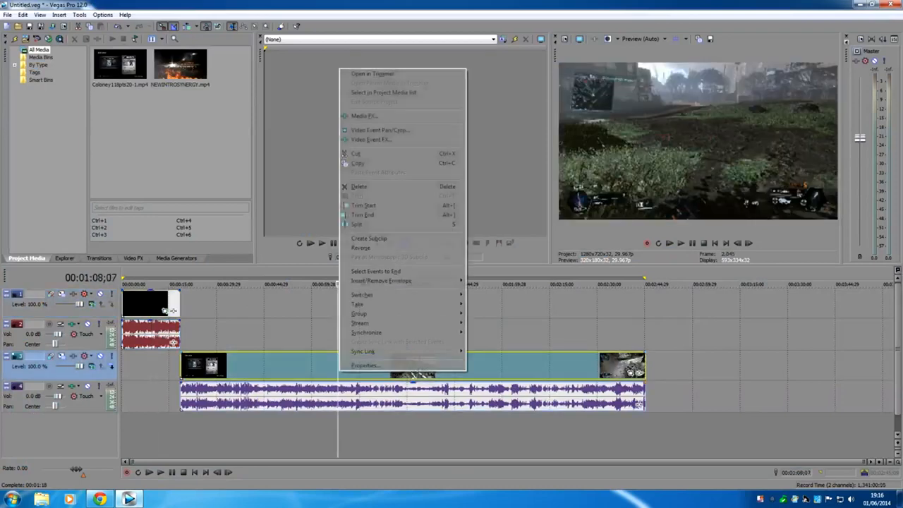
# Dismiss the long clip's options, then inspect and close the intro clip's event properties
pyautogui.click(365, 365)
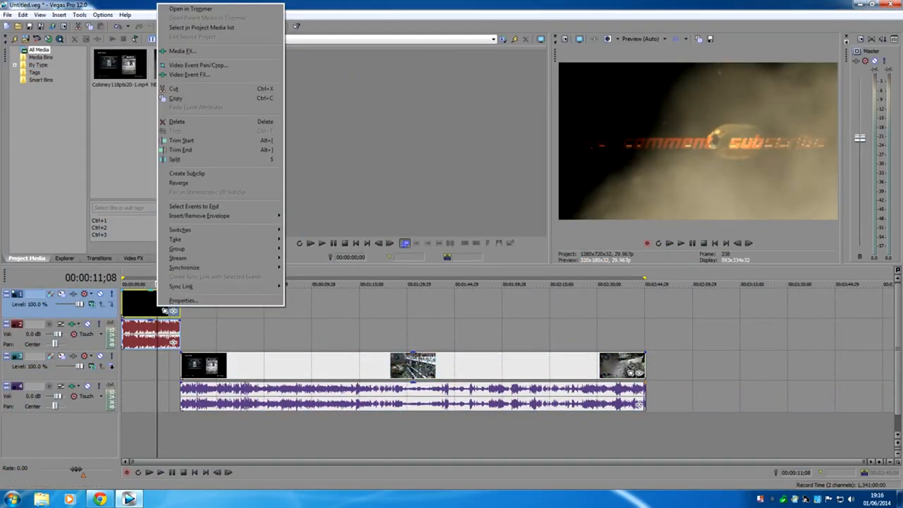
pyautogui.click(184, 300)
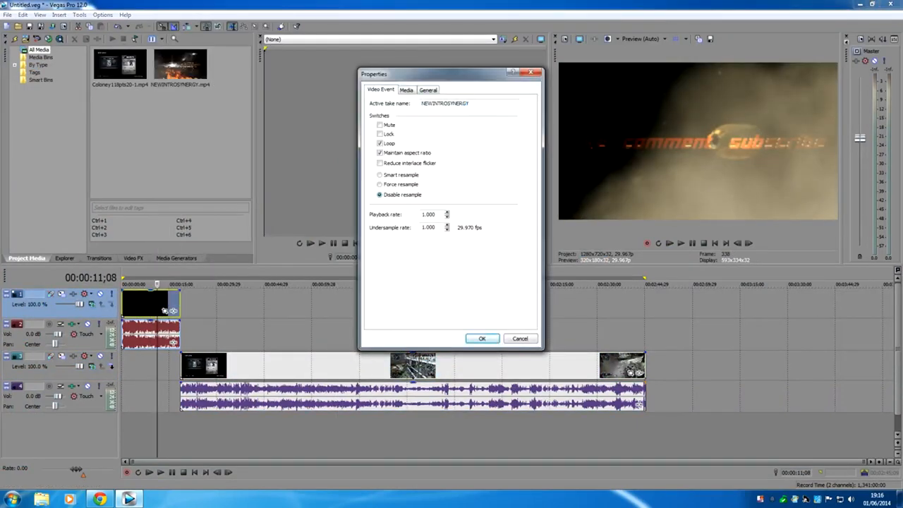
pyautogui.click(482, 338)
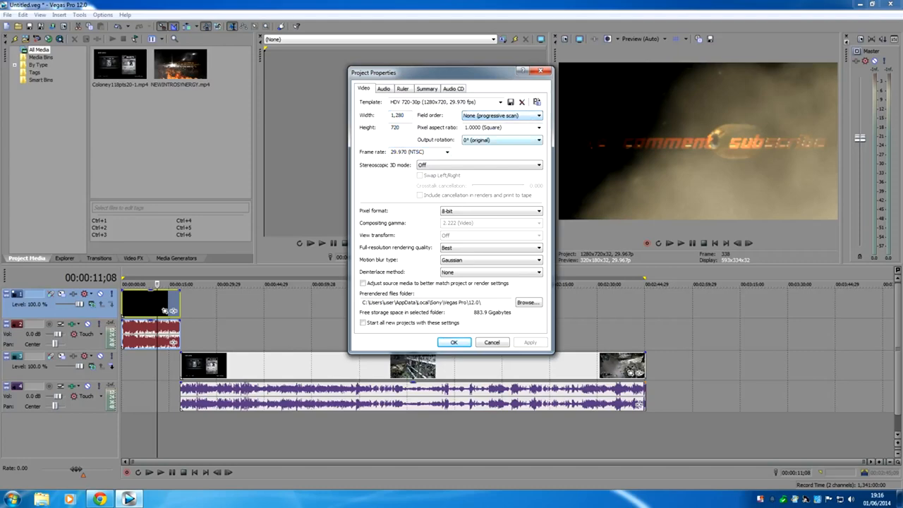
# Review the Audio and Summary tabs, then save HDV 720-30p as the default for new projects
pyautogui.click(539, 128)
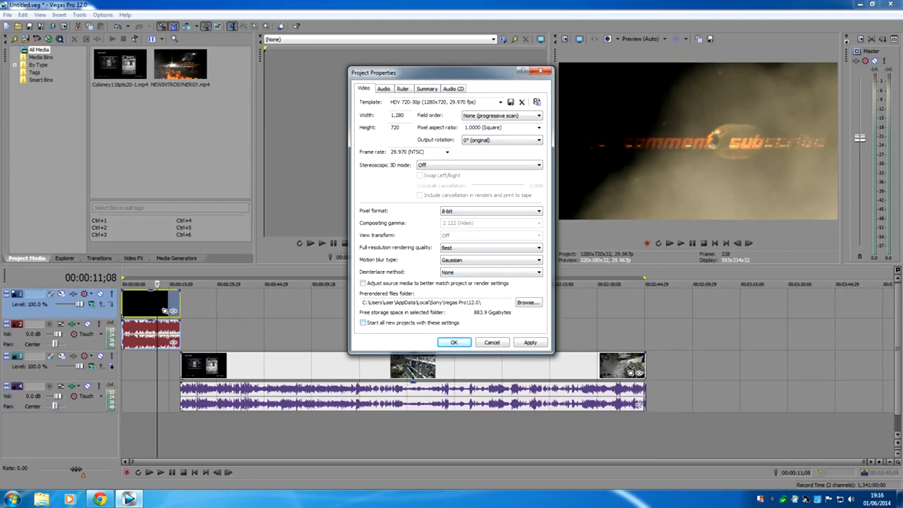
pyautogui.click(383, 88)
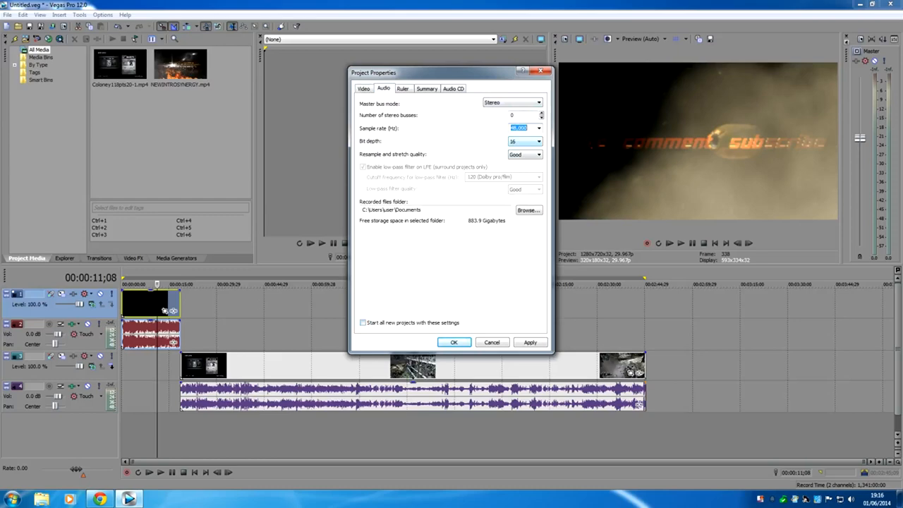
pyautogui.click(426, 89)
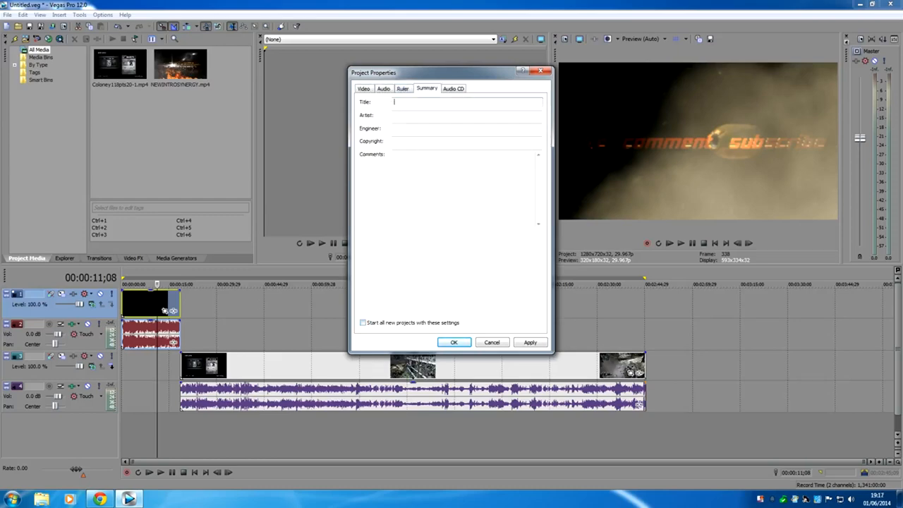
pyautogui.click(364, 88)
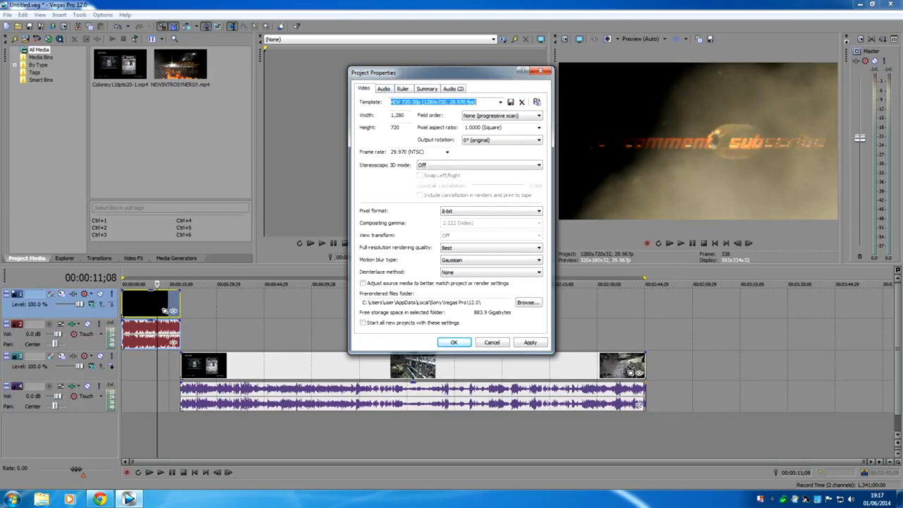
pyautogui.click(363, 323)
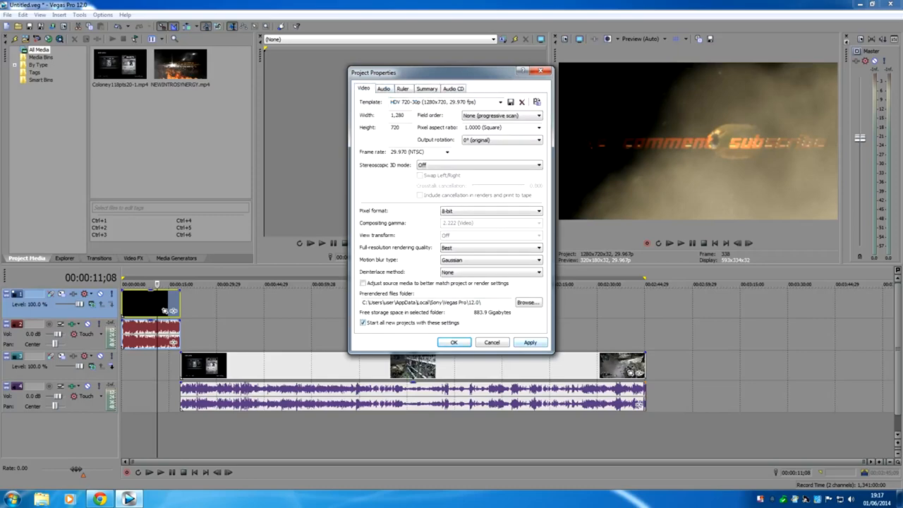
pyautogui.click(453, 342)
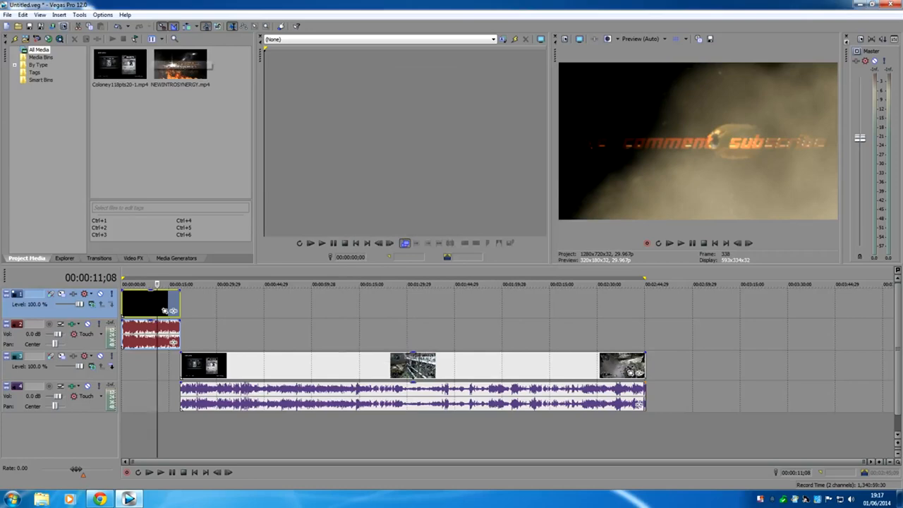
# Render As with Sony AVC/MVC YouTubeFastRender, opening the template for customizing
pyautogui.click(7, 14)
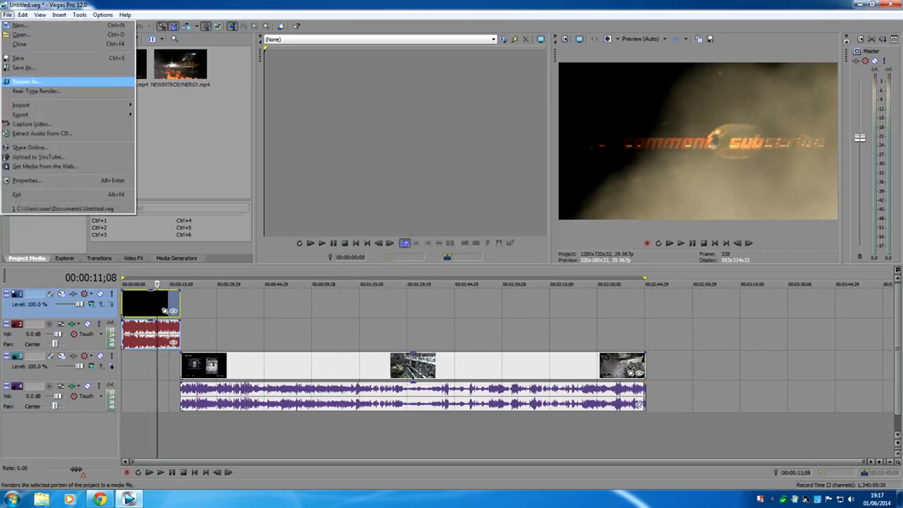
pyautogui.click(26, 81)
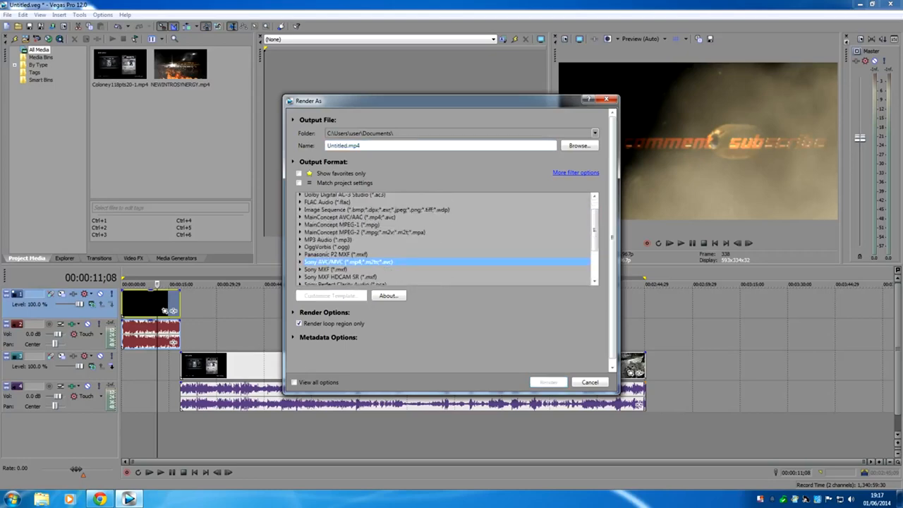
pyautogui.click(301, 262)
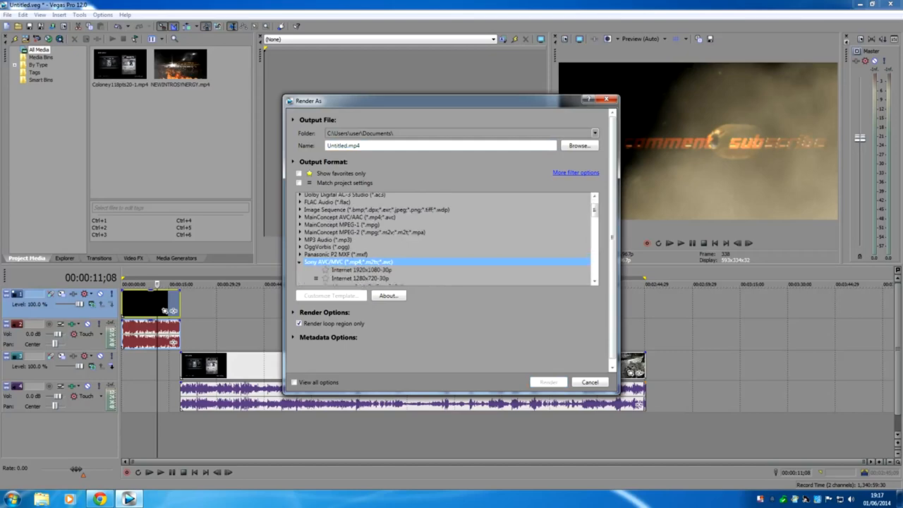
pyautogui.click(359, 278)
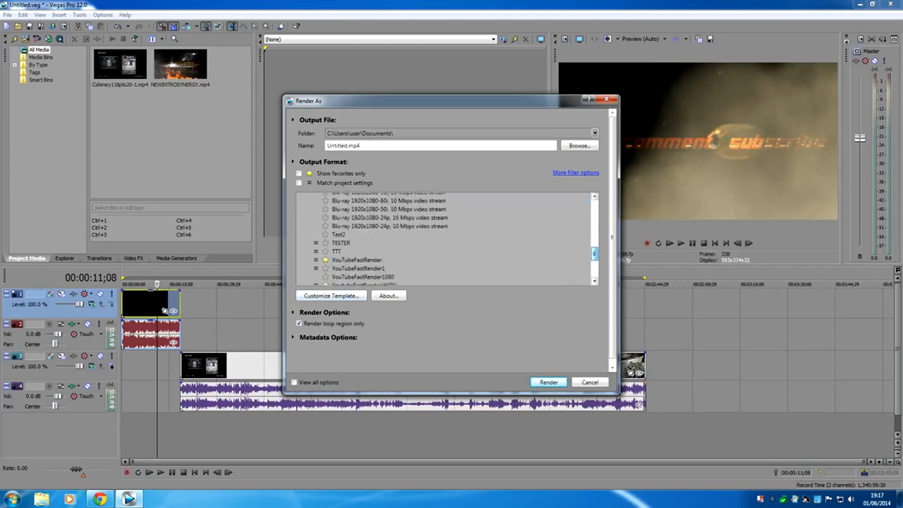
pyautogui.click(356, 232)
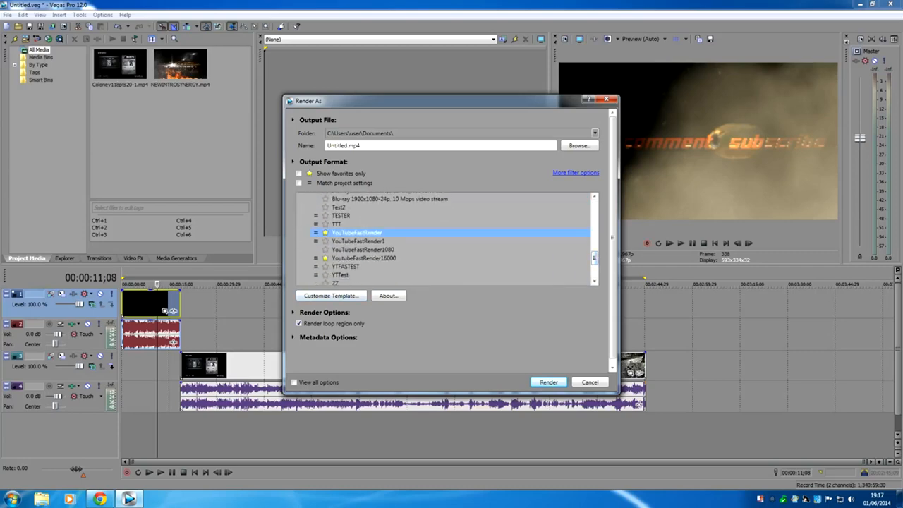
pyautogui.click(330, 294)
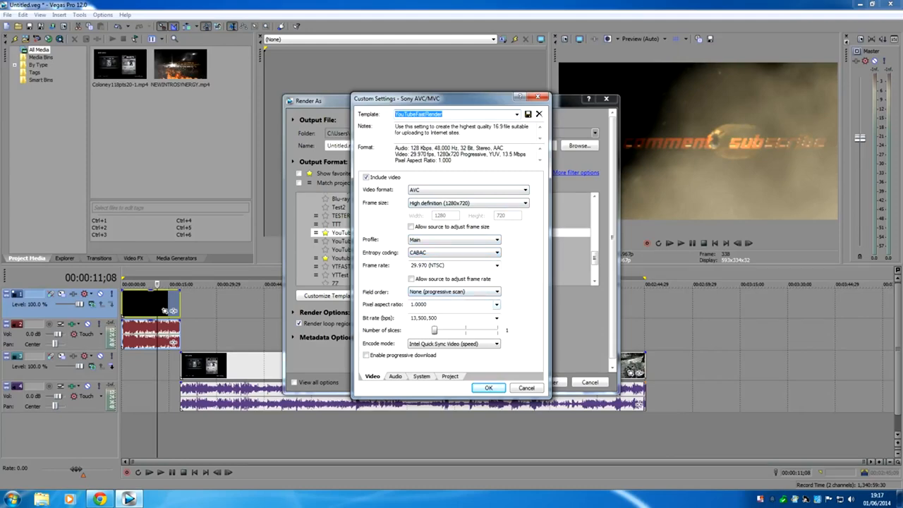
pyautogui.click(497, 317)
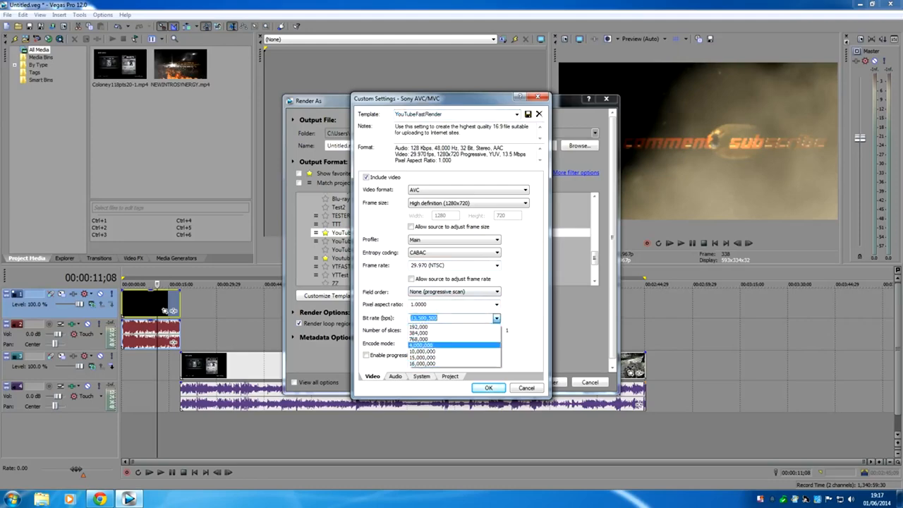
pyautogui.click(442, 344)
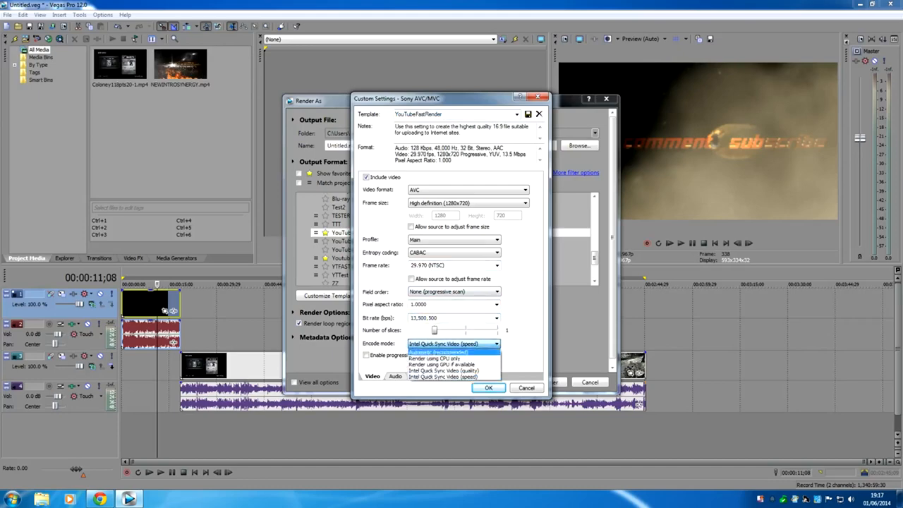
pyautogui.moveTo(451, 376)
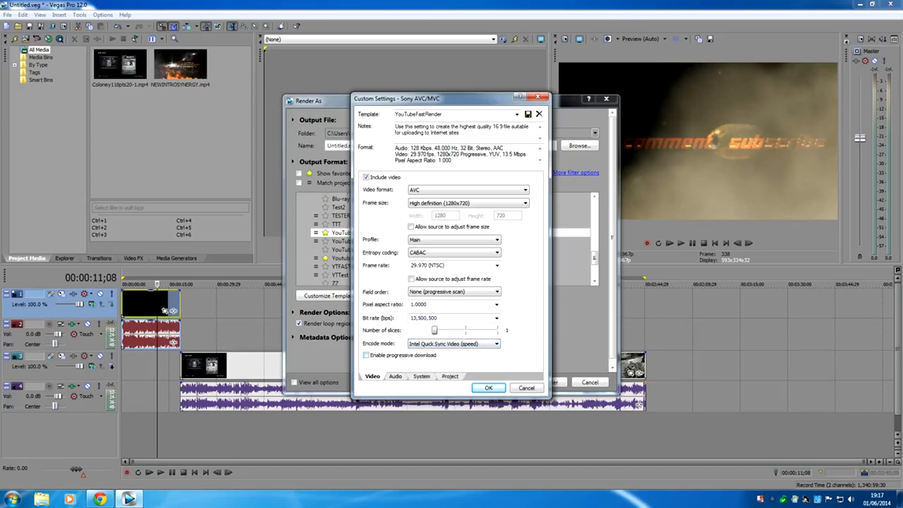
pyautogui.click(395, 376)
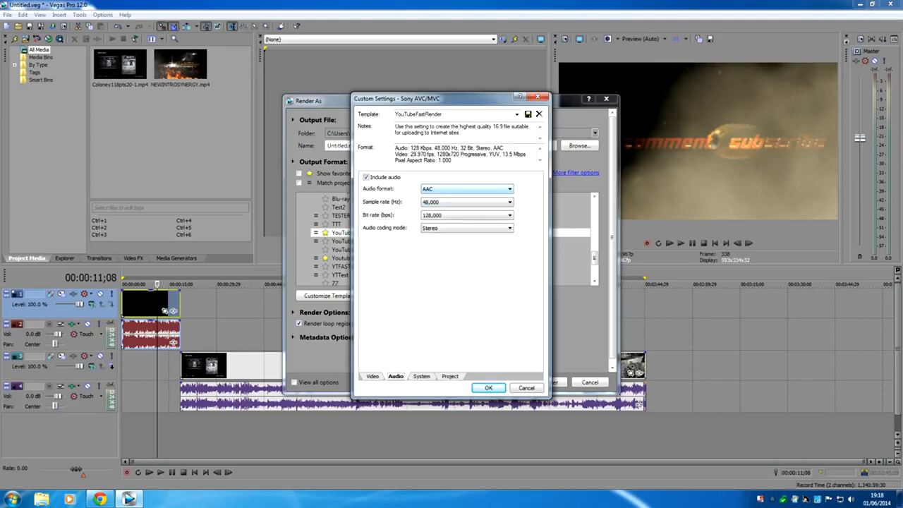
# Check GPU encoding (QSV available), review Project and Video tabs, and accept the template
pyautogui.click(465, 215)
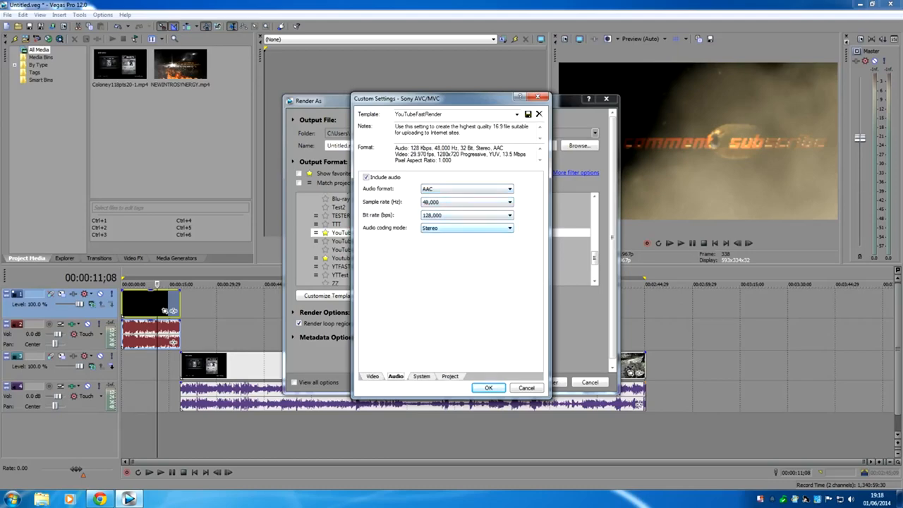
pyautogui.click(421, 376)
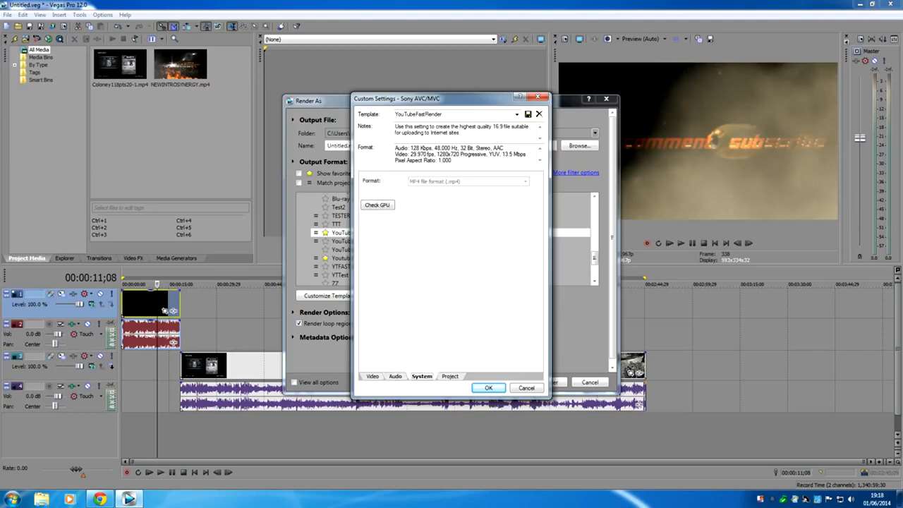
pyautogui.click(376, 205)
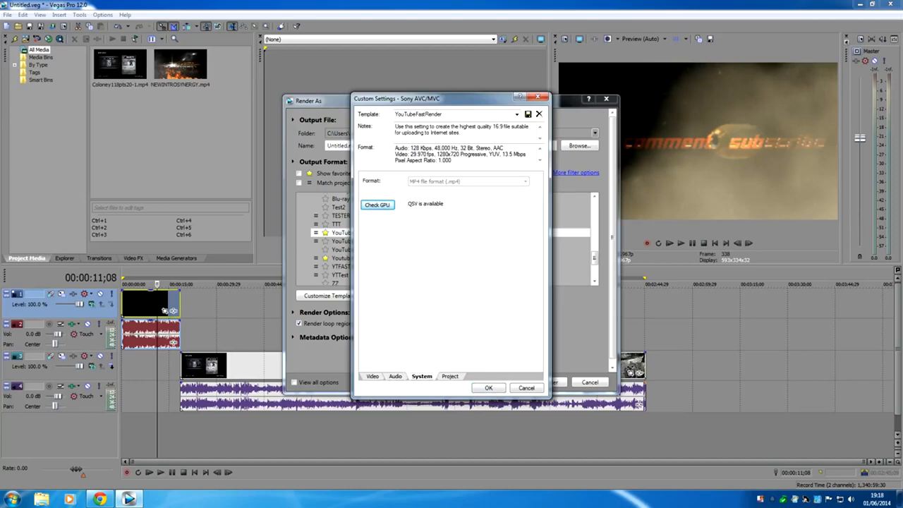
pyautogui.click(450, 376)
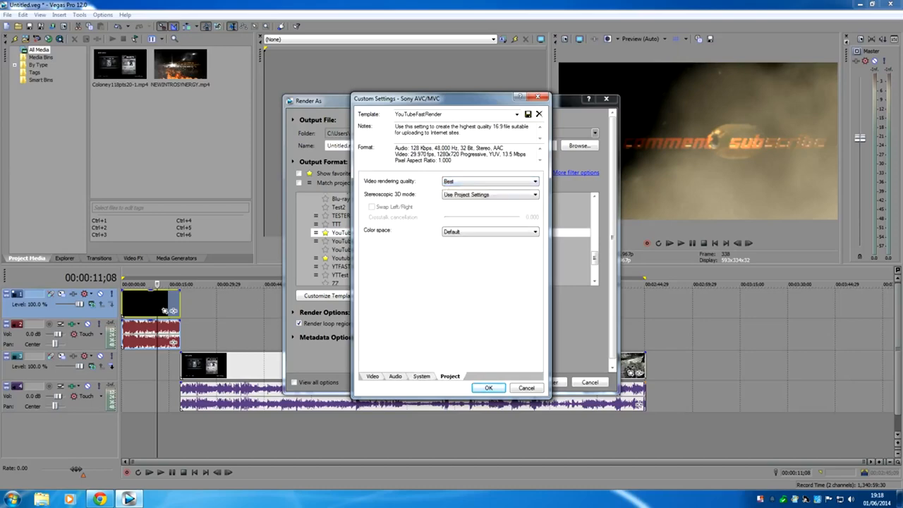
pyautogui.click(371, 376)
pyautogui.write('Savemenowasyourtitle')
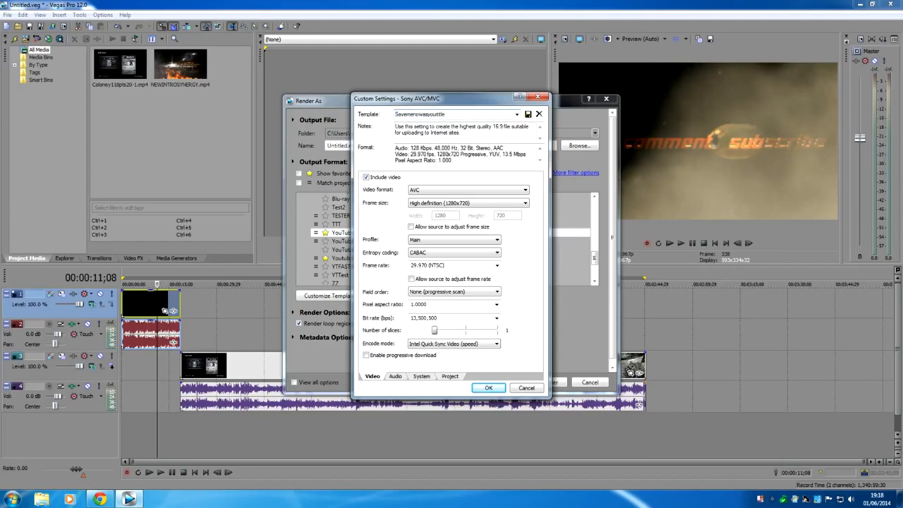
pyautogui.click(488, 387)
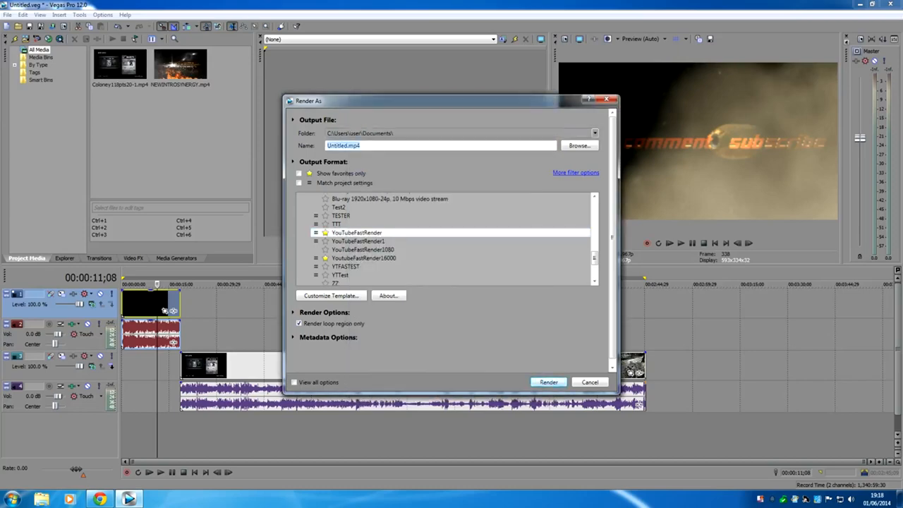
# Name the output file Timetorenderme720FullHD and keep YouTubeFastRender selected
pyautogui.write('Time')
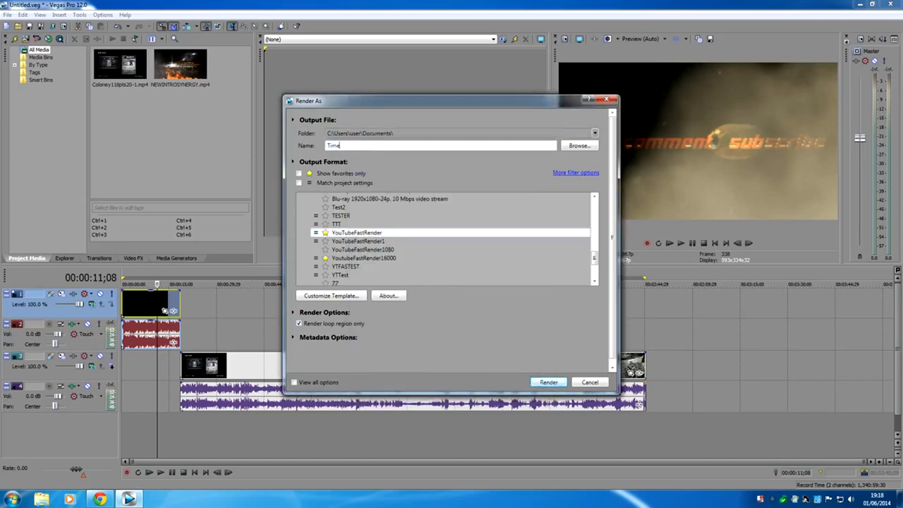
pyautogui.write('torenyd')
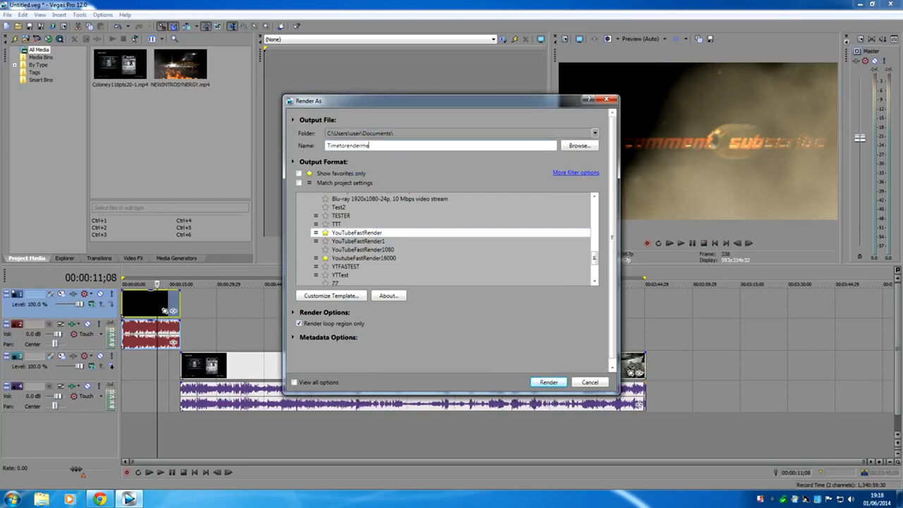
pyautogui.write('720')
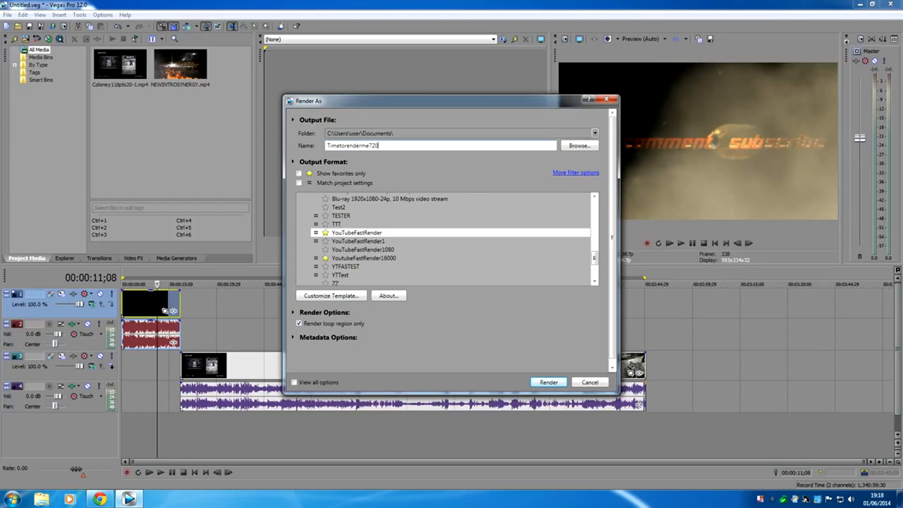
pyautogui.write('FullHD')
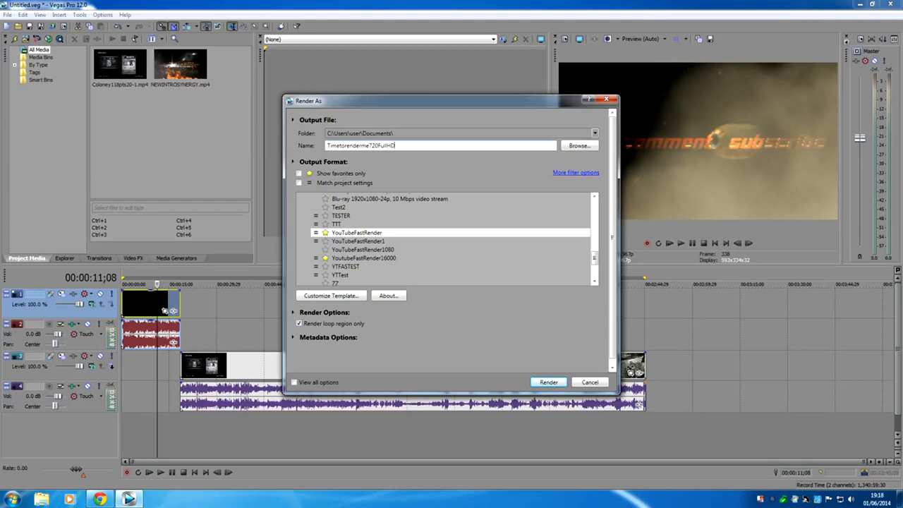
pyautogui.click(356, 232)
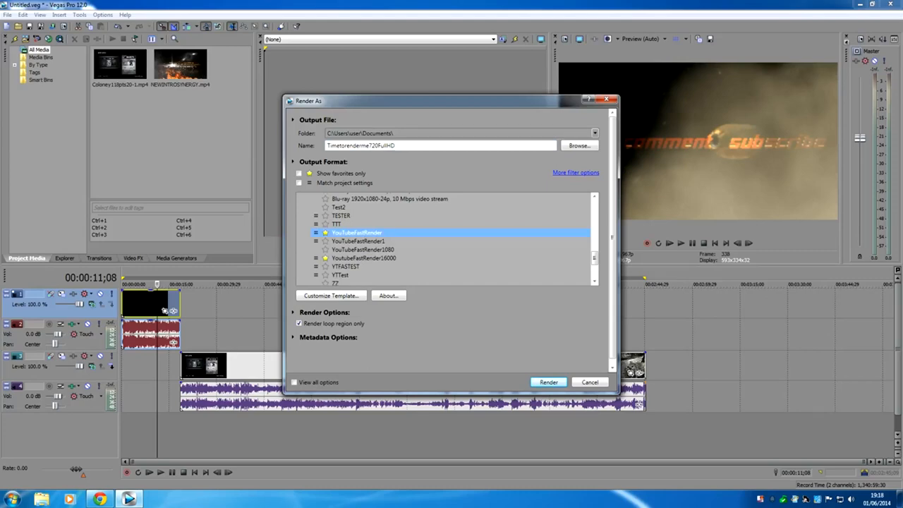
# Render Timetorenderme720FullHD.mp4, then open its folder and play the file in VLC
pyautogui.click(548, 382)
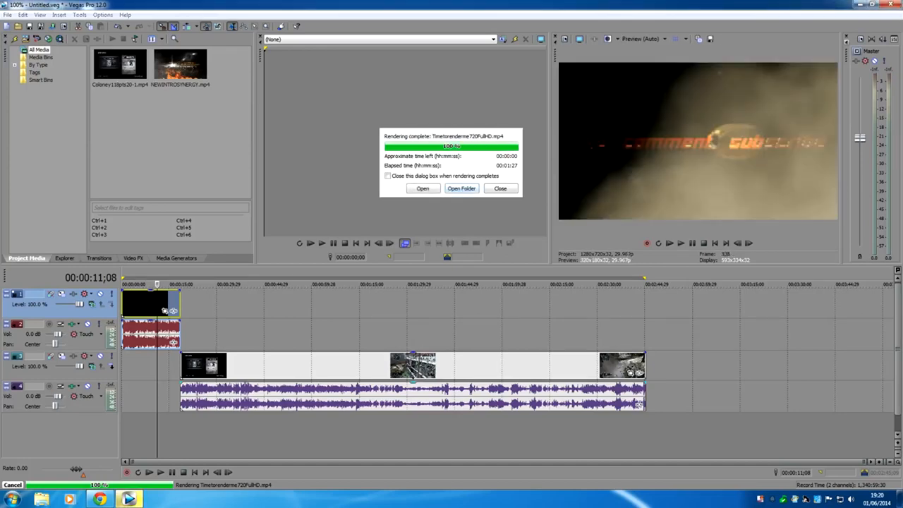
pyautogui.click(461, 188)
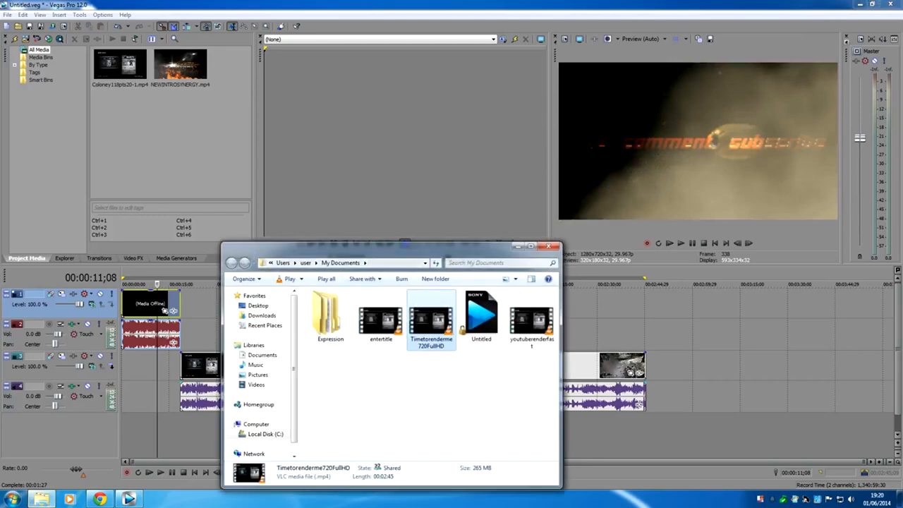
pyautogui.doubleClick(430, 318)
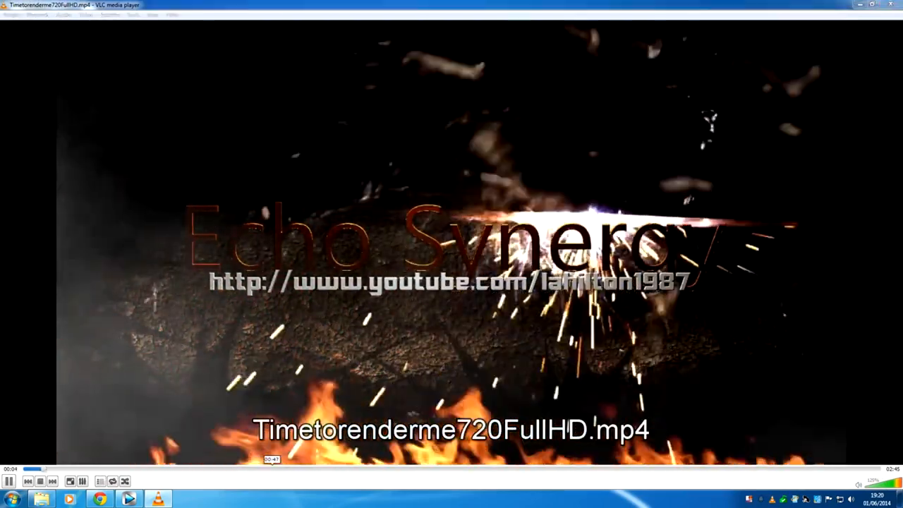
# Close the VLC player showing Timetorenderme720FullHD
pyautogui.click(275, 468)
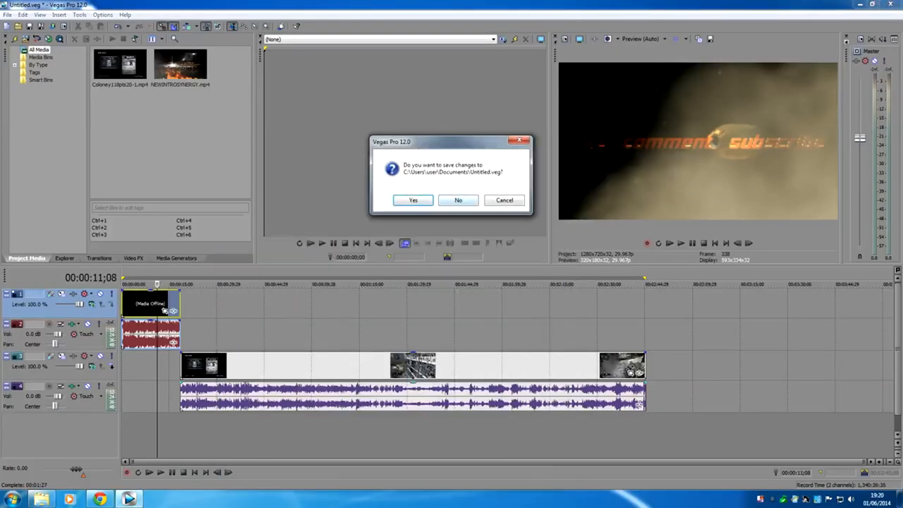
# Answer the Untitled.veg save prompt to quit Vegas, returning to the desktop
pyautogui.click(457, 199)
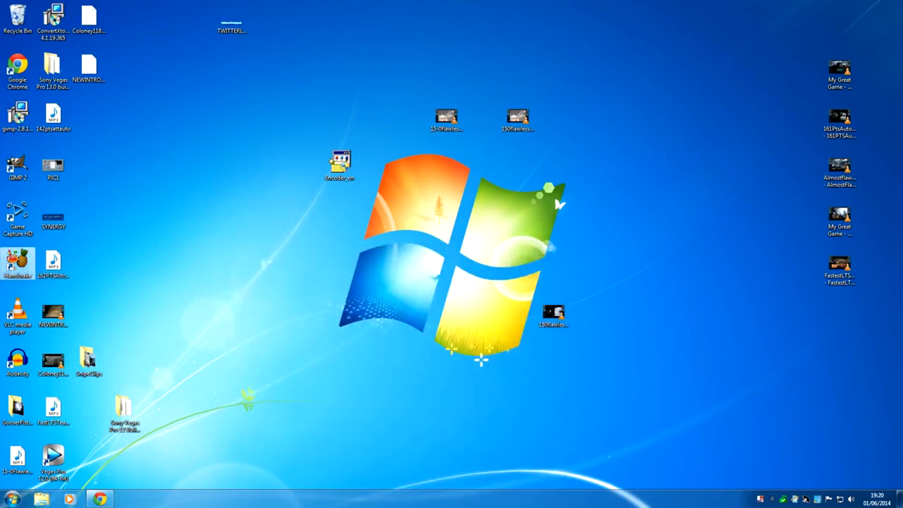
pyautogui.click(17, 167)
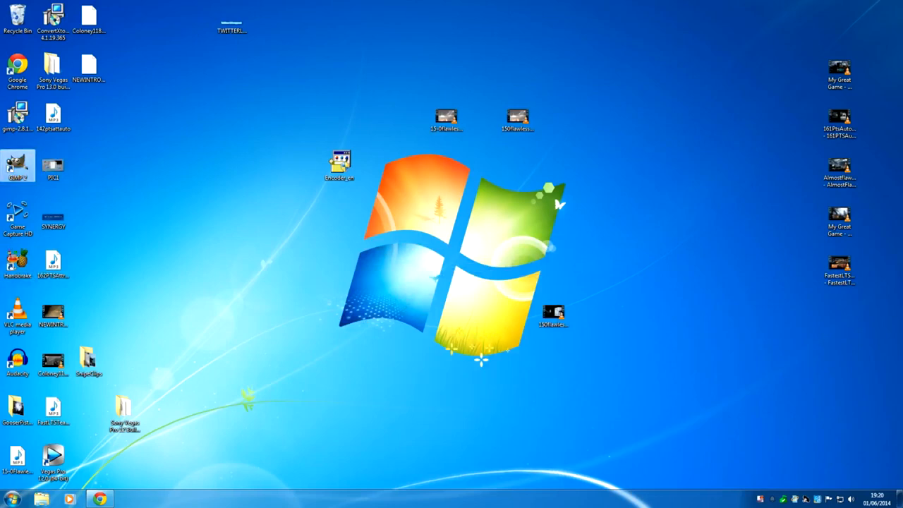